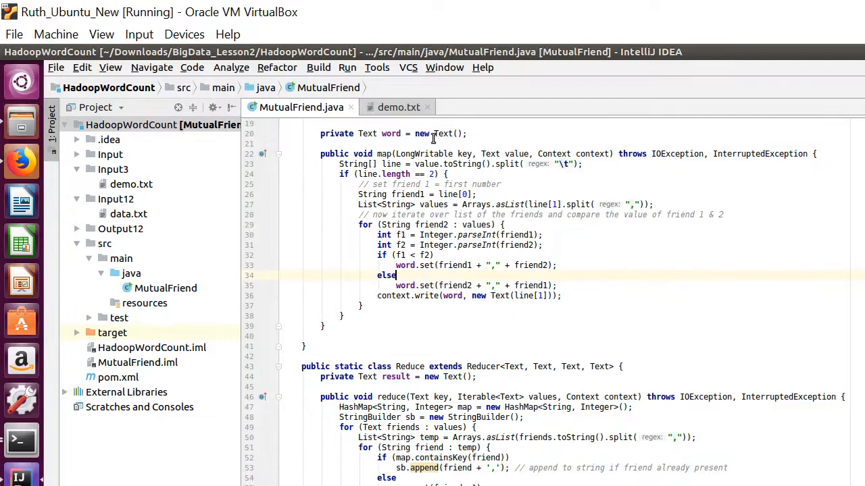
- View the friends input data file and highlight a sample friend-list line
click(397, 107)
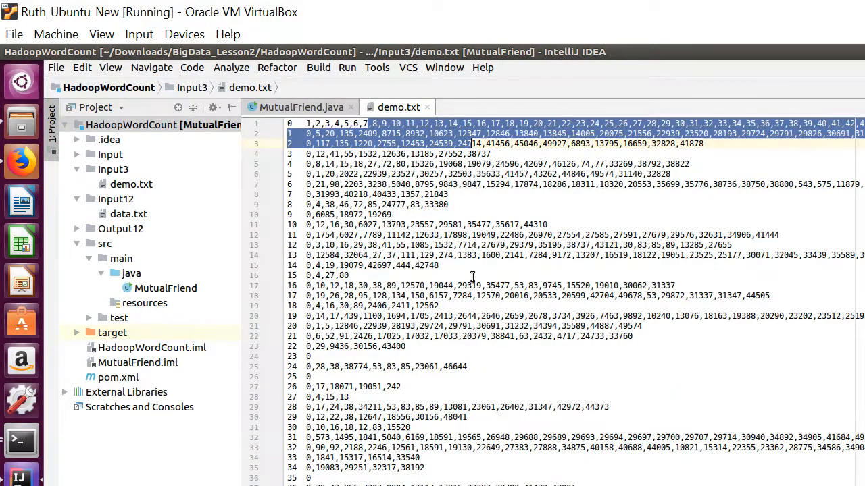
click(292, 124)
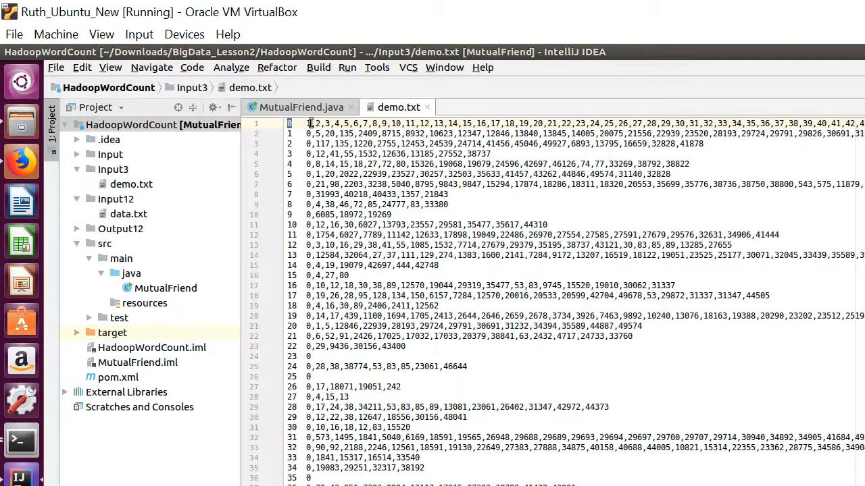
drag(310, 122, 443, 123)
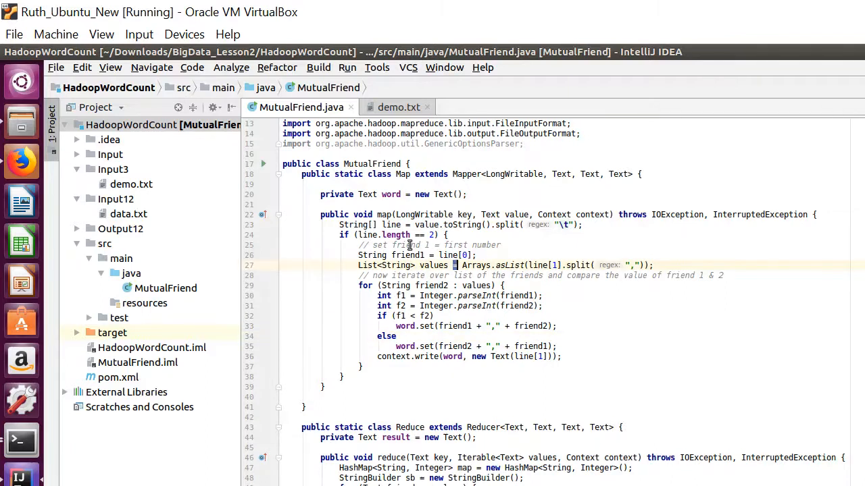
- Review the map function's f1 < f2 comparison, reducer and driver, then reach the MutualFriend run configuration
double_click(407, 255)
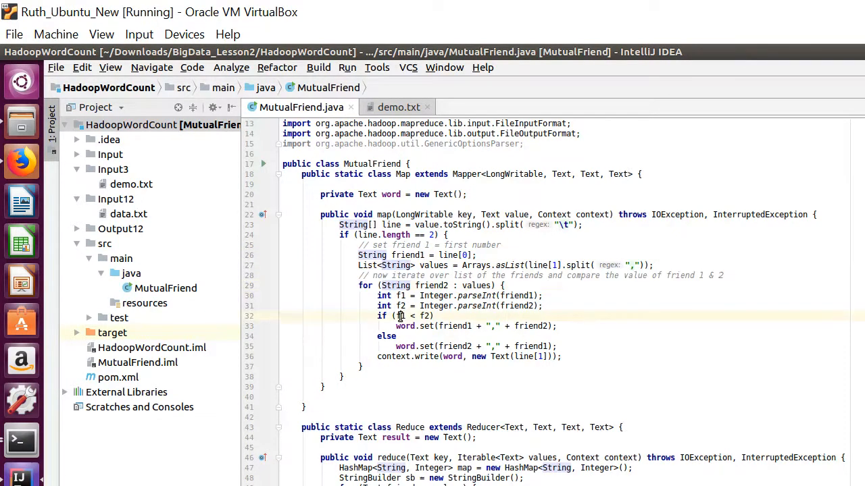
click(417, 316)
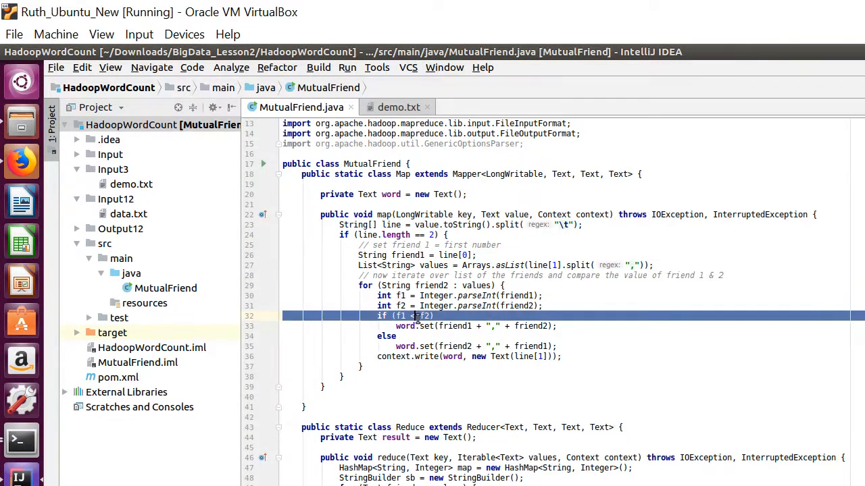
scroll(down, 3)
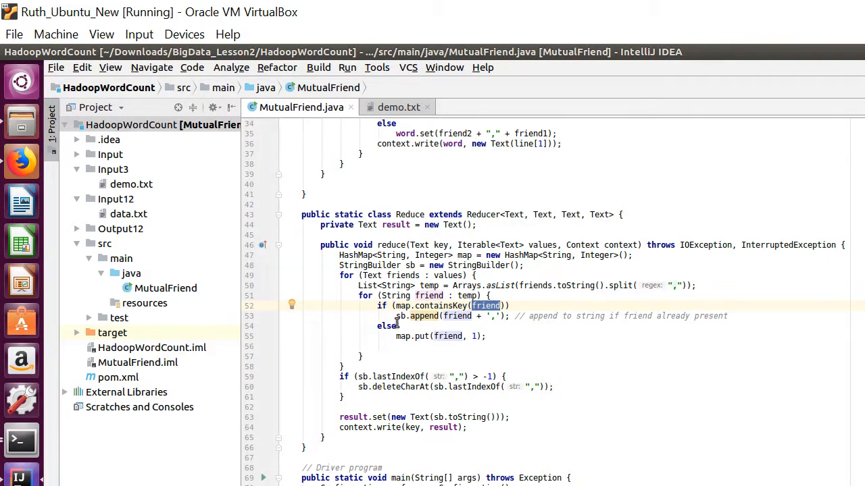
scroll(down, 3)
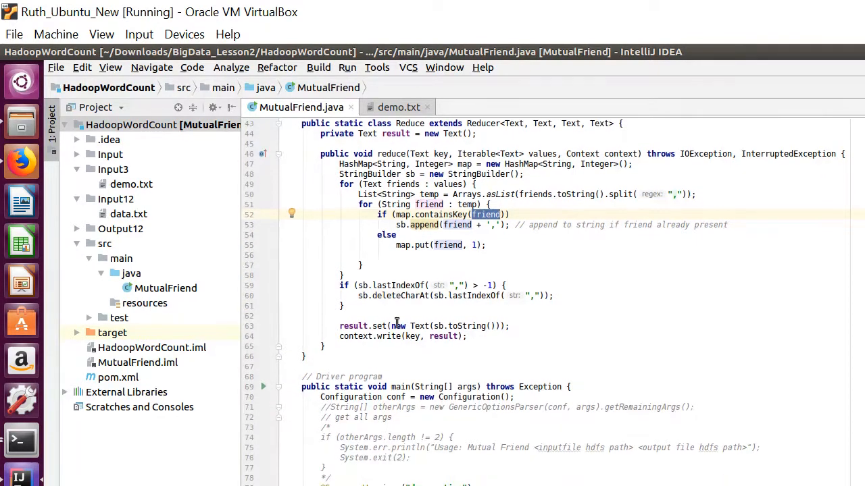
scroll(down, 3)
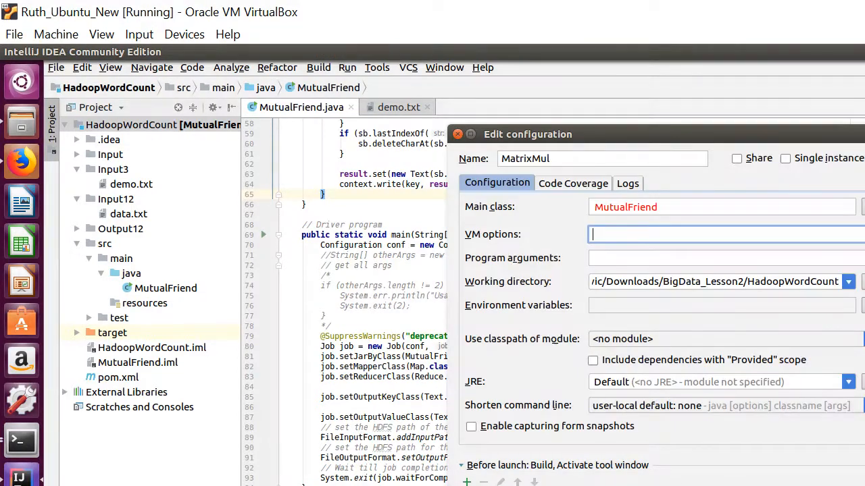
click(457, 134)
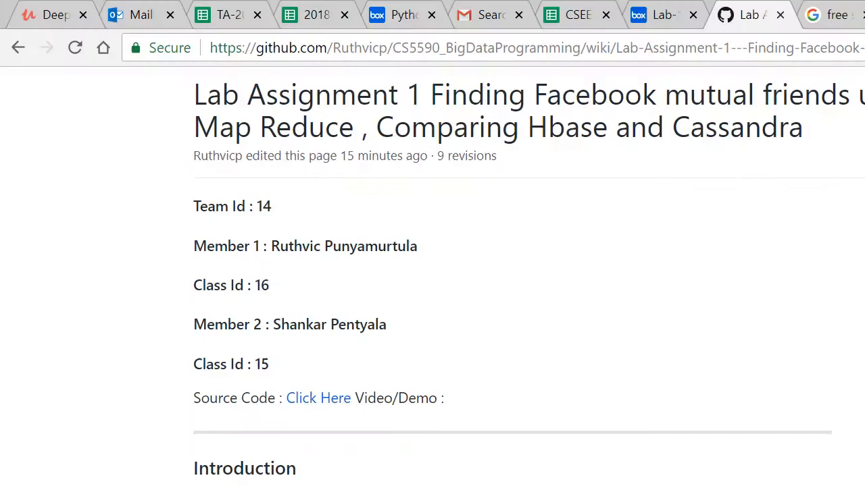
- Scroll the wiki page down to the conclusion and its map-reduce diagram for mutual friends
scroll(down, 3)
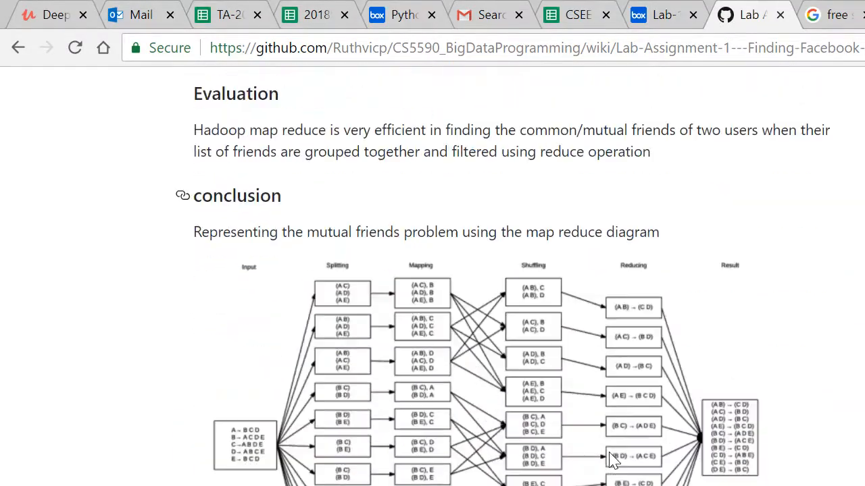
scroll(down, 3)
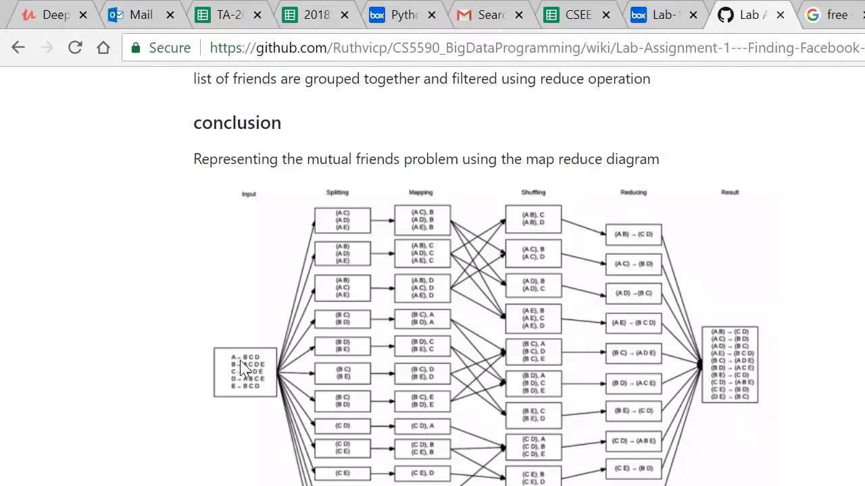
mouse_move(277, 372)
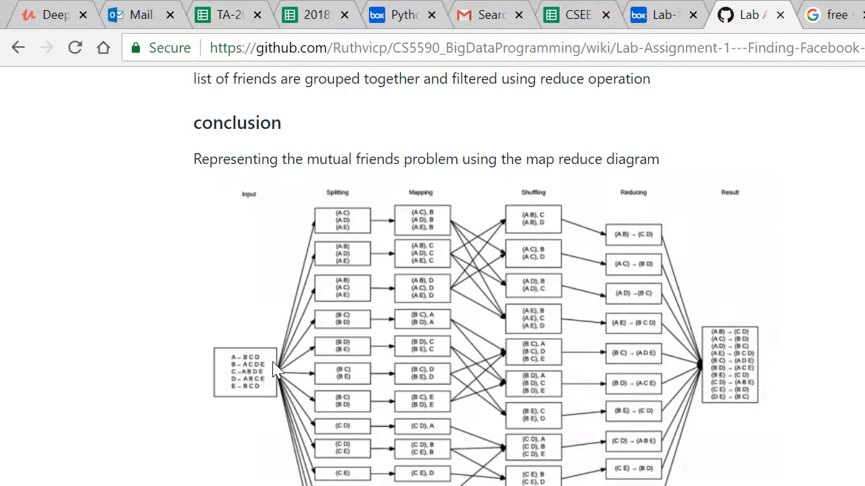
mouse_move(433, 214)
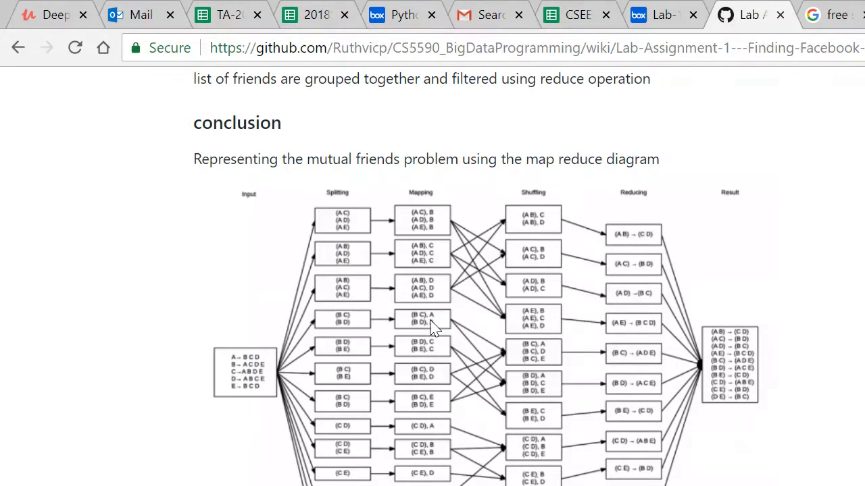
mouse_move(619, 243)
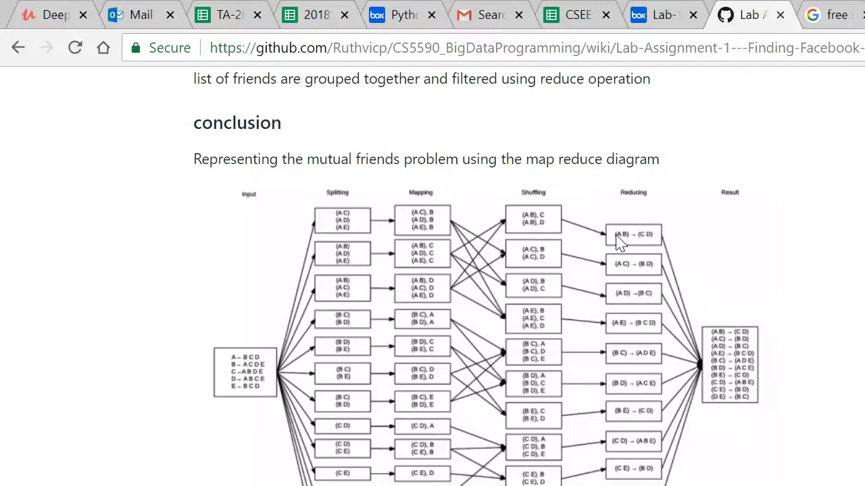
mouse_move(643, 243)
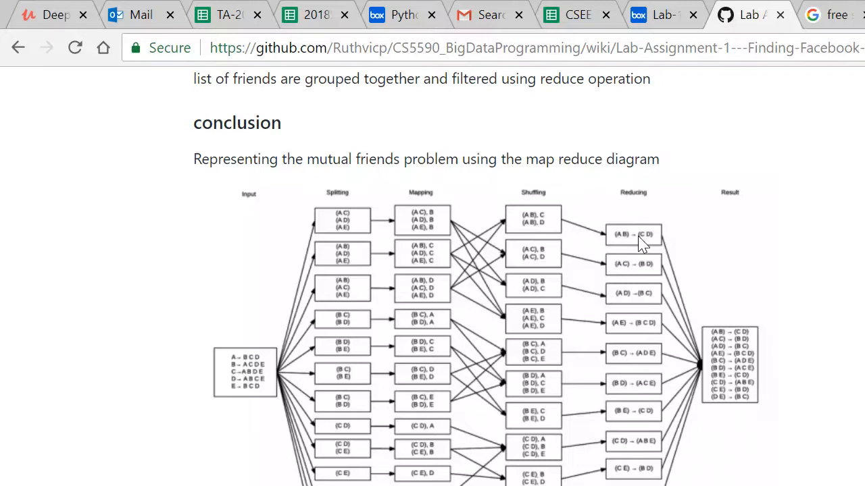
mouse_move(635, 273)
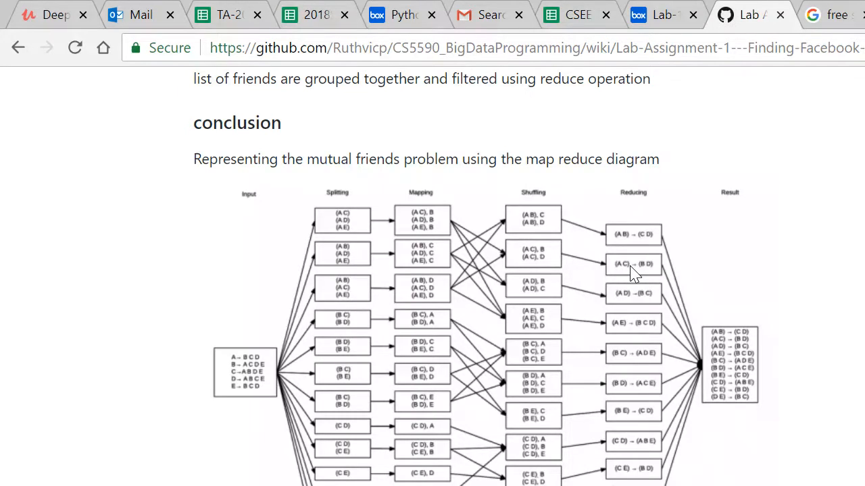
mouse_move(651, 276)
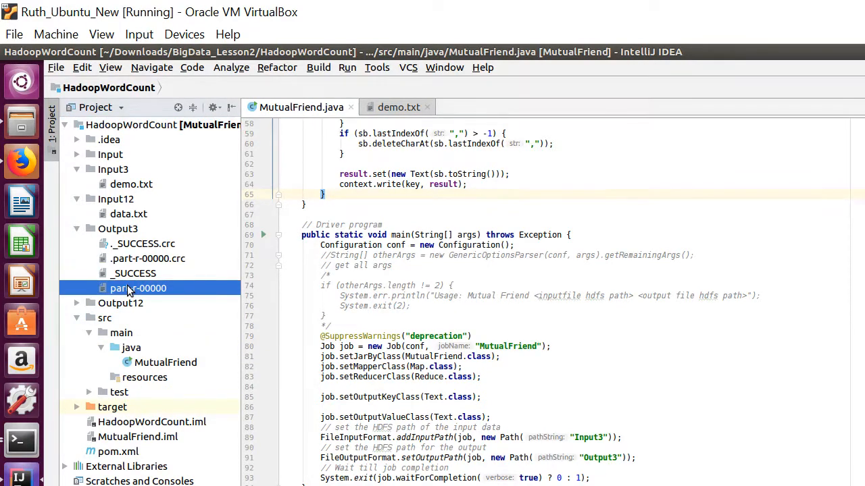
- Open part-r-00000 from the Output3 folder in the editor
double_click(138, 288)
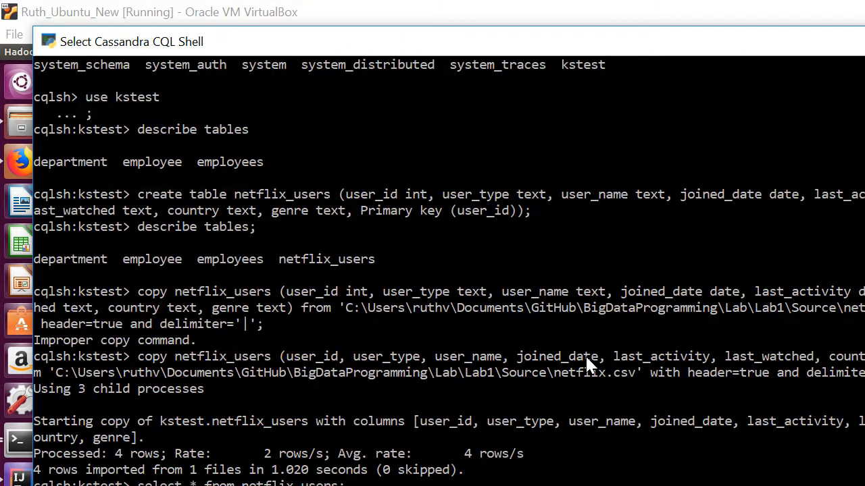
mouse_move(314, 235)
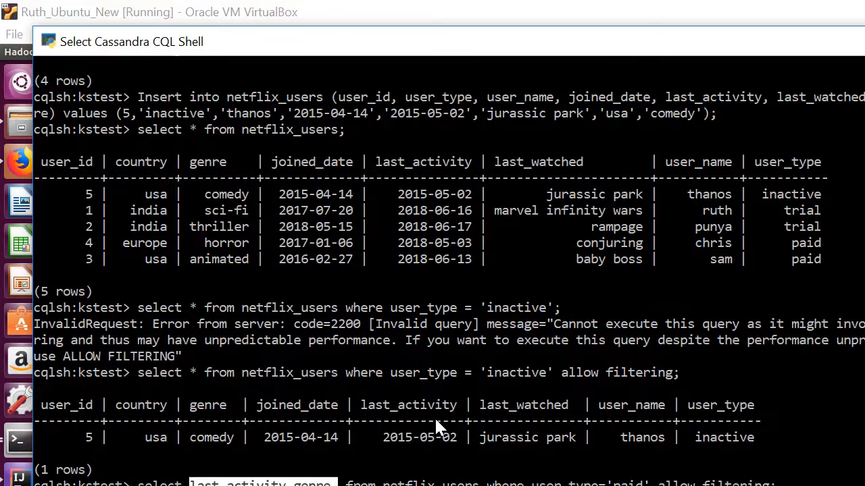
mouse_move(297, 392)
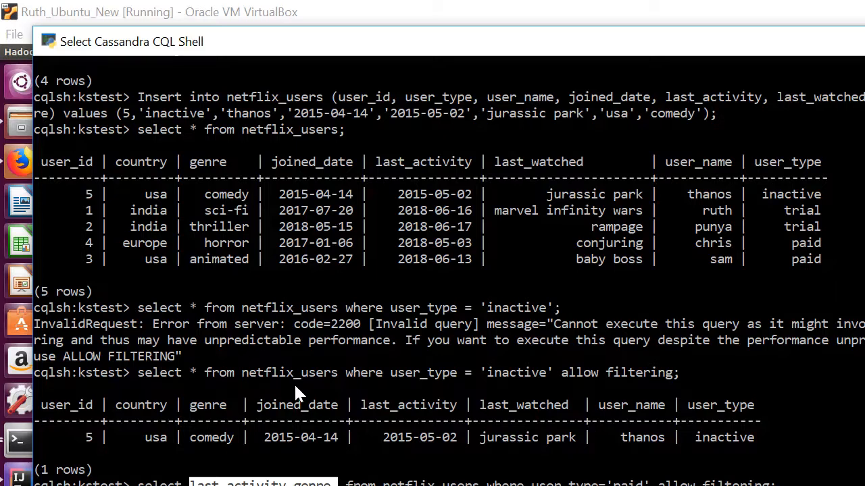
double_click(516, 373)
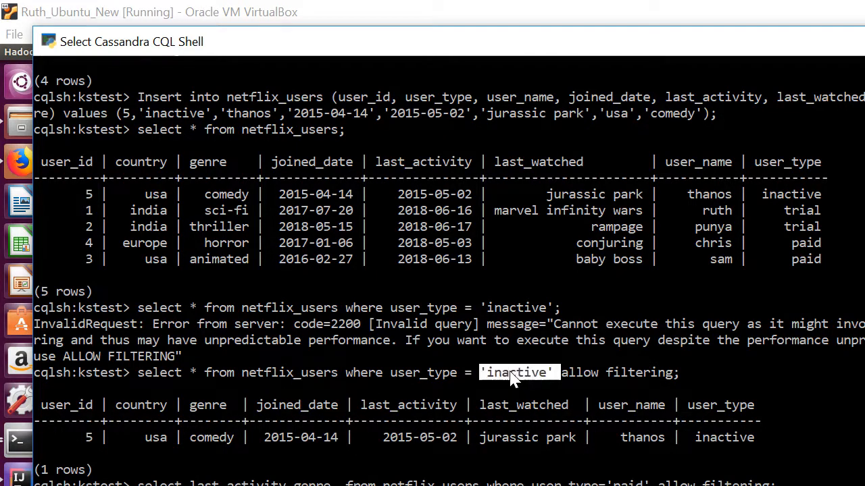
key(Return)
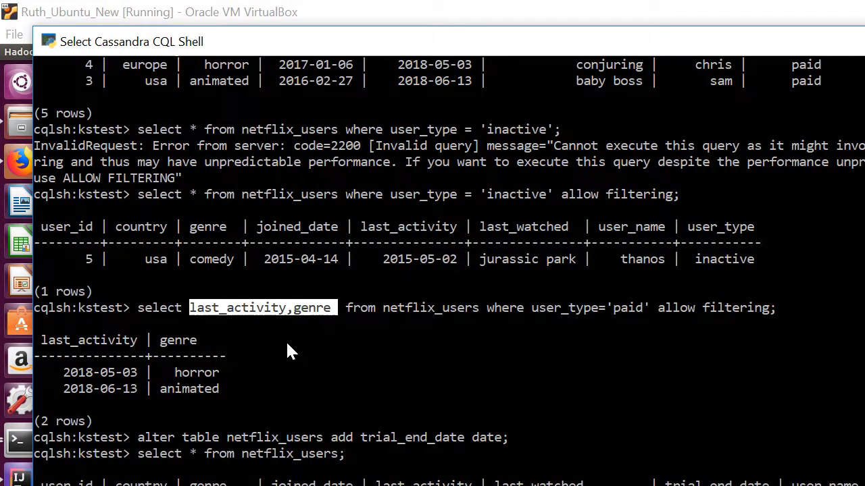
scroll(down, 3)
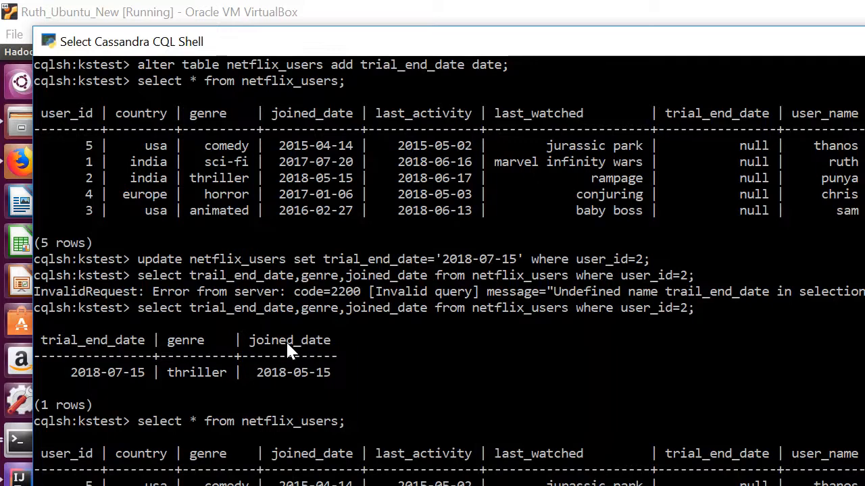
double_click(92, 340)
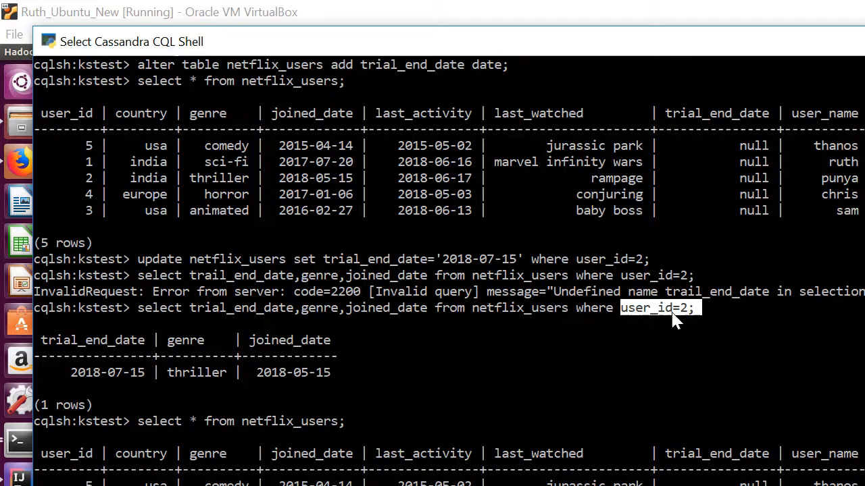
mouse_move(14, 475)
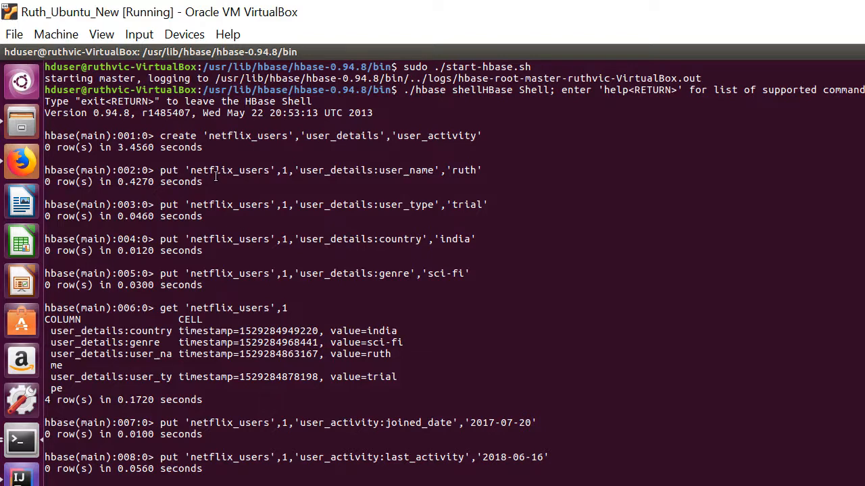
double_click(247, 135)
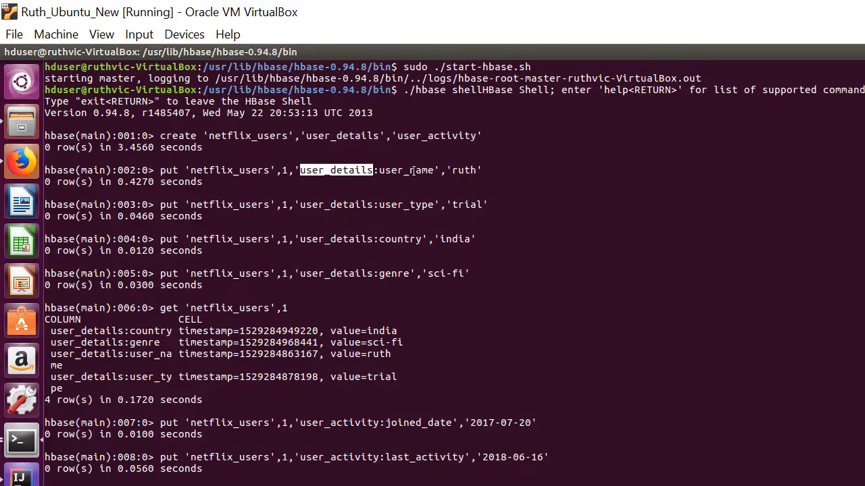
mouse_move(412, 178)
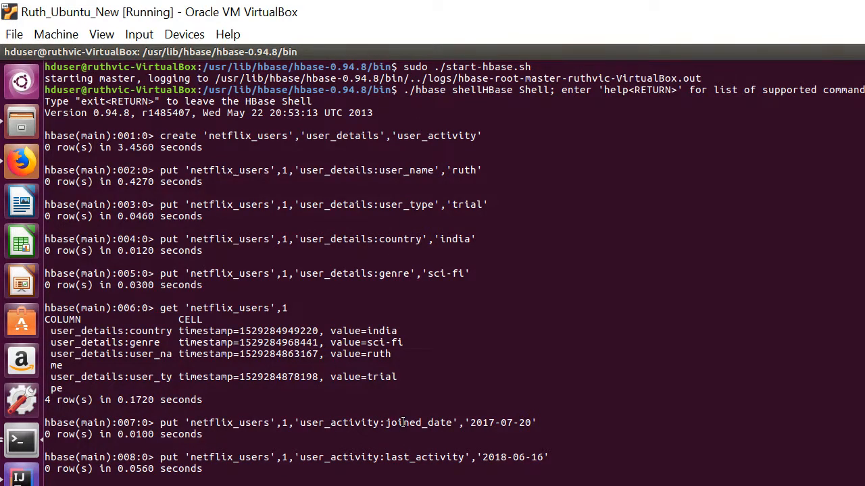
double_click(420, 423)
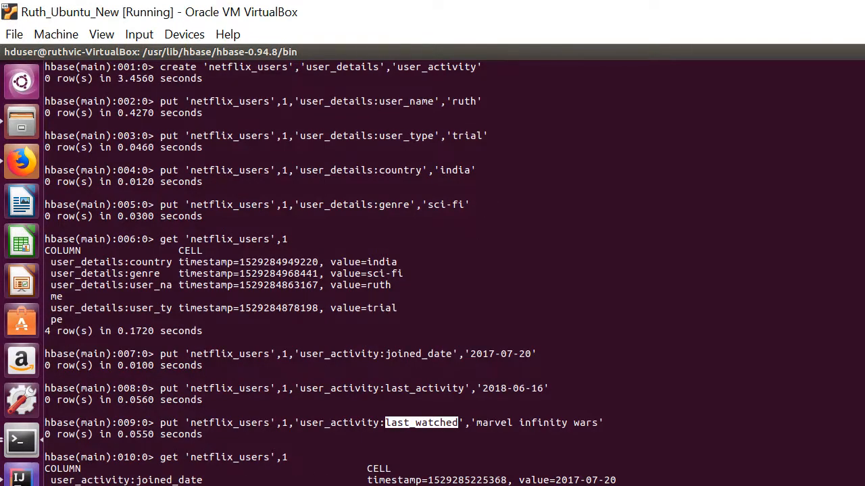
mouse_move(275, 452)
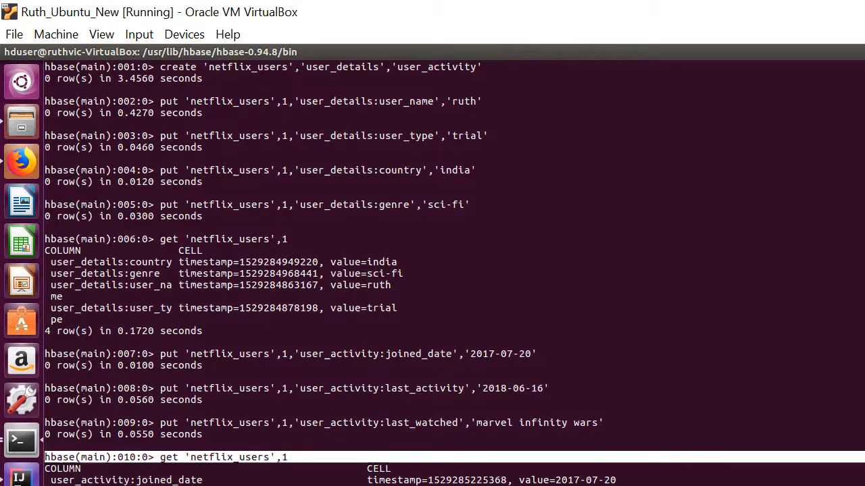
scroll(down, 3)
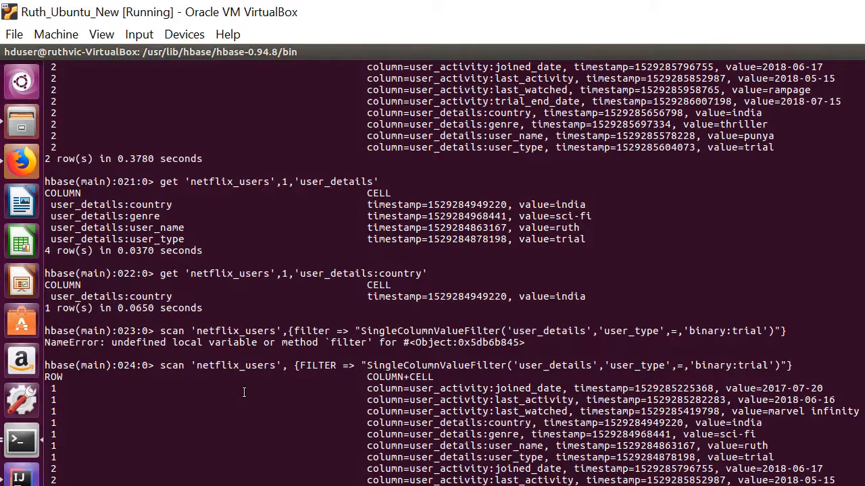
scroll(down, 3)
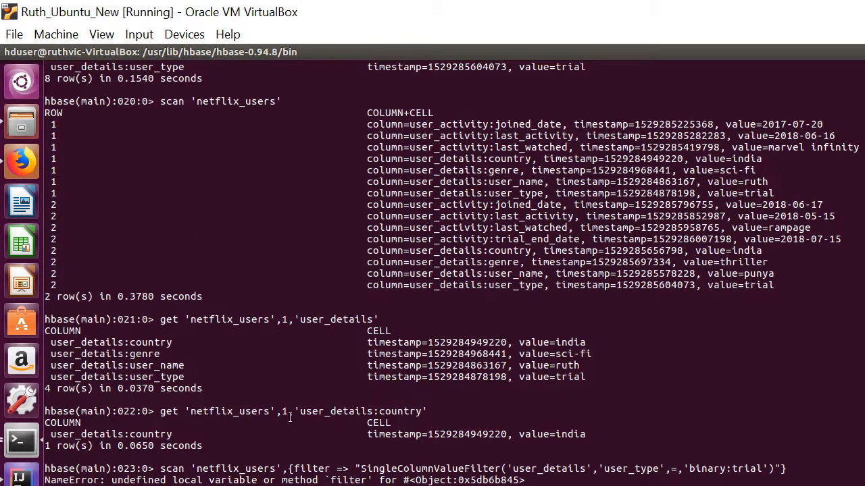
mouse_move(290, 478)
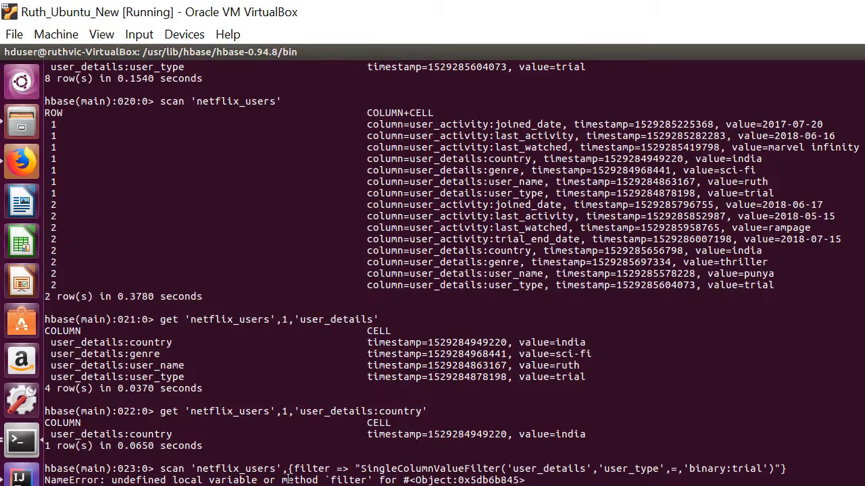
double_click(235, 468)
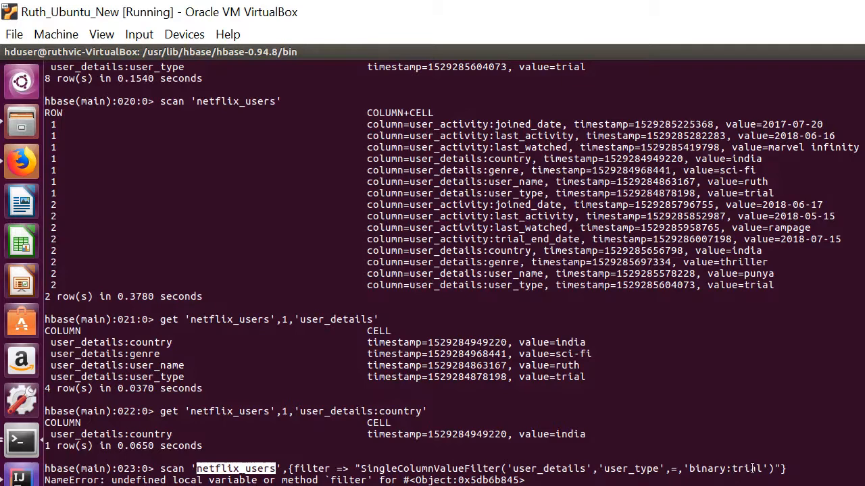
double_click(750, 469)
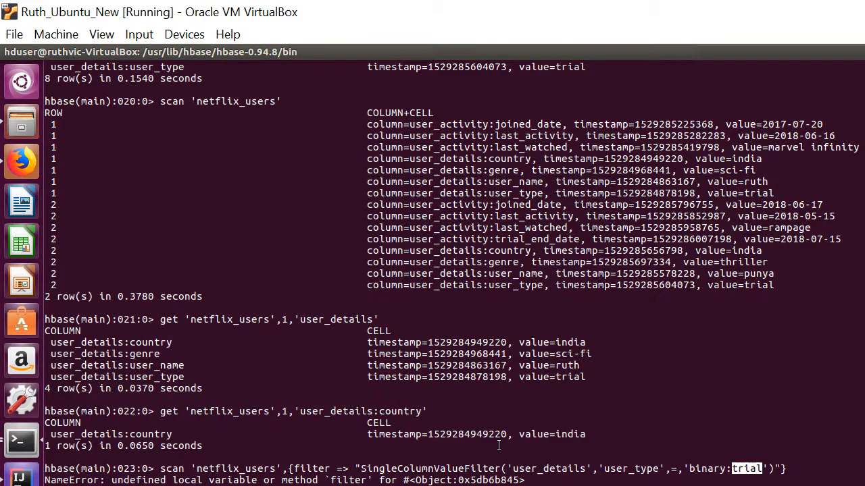
key(Return)
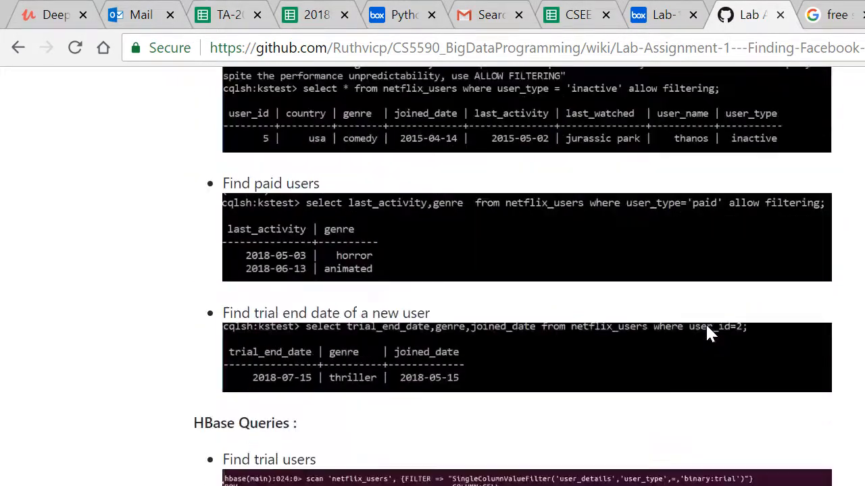
scroll(down, 3)
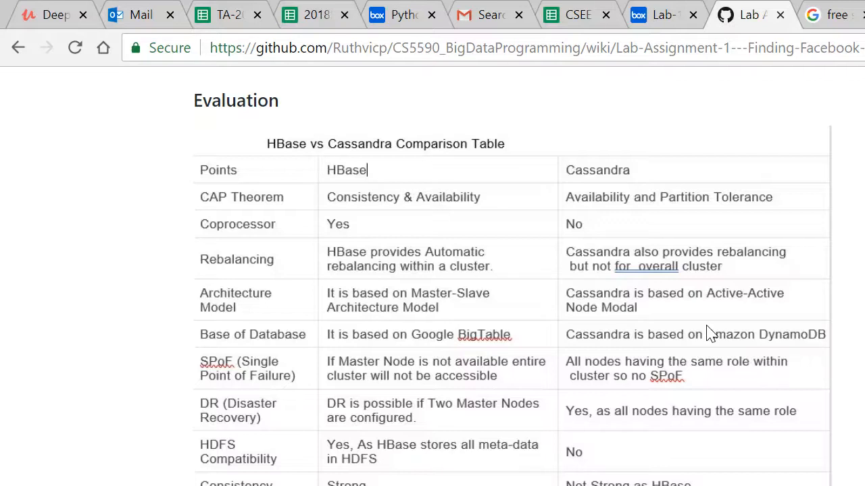
scroll(down, 3)
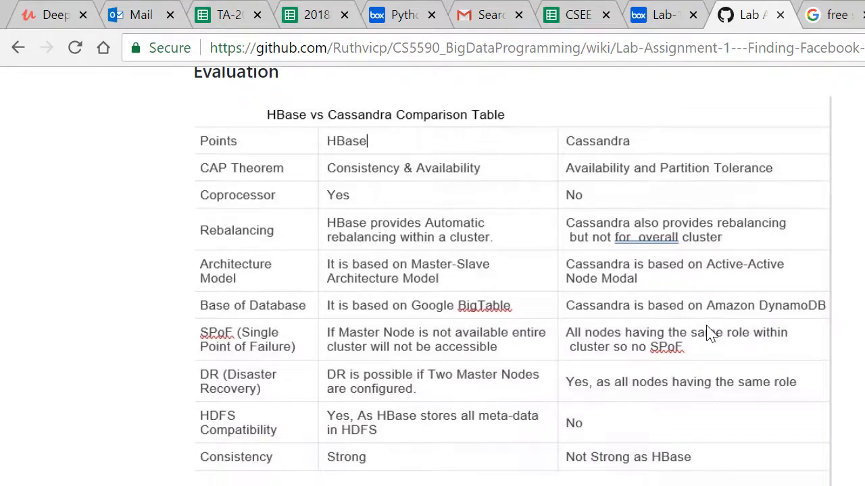
scroll(down, 3)
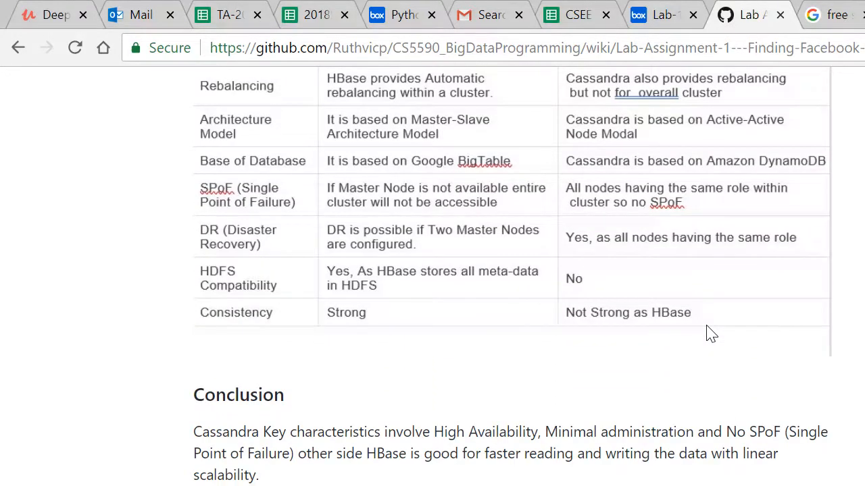